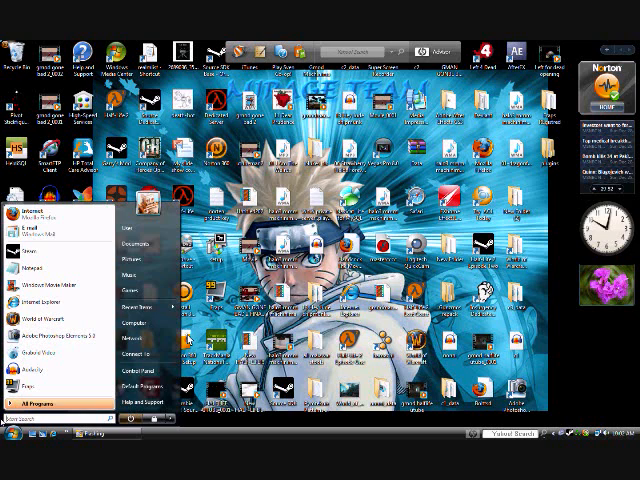
Step: Browse the Fraps movies folder in Windows Explorer and look through the recorded clips
left_click(56, 408)
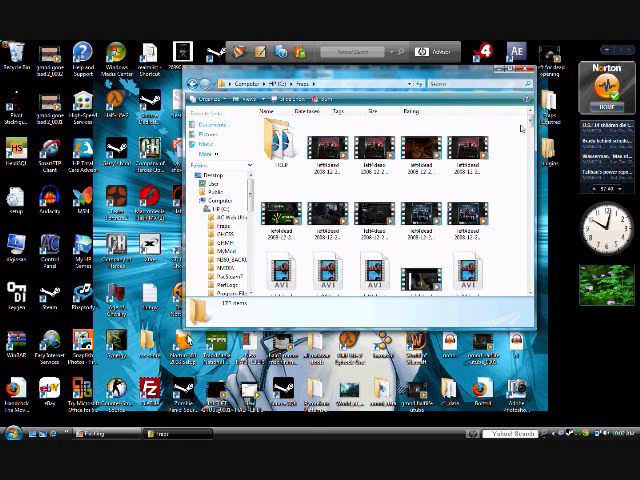
scroll("down", 3)
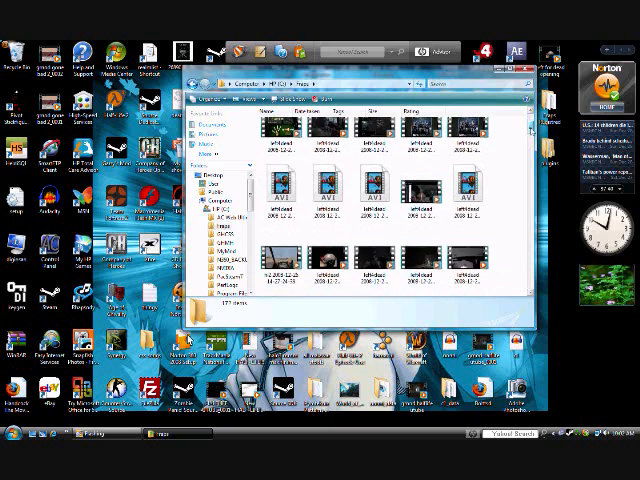
scroll("down", 3)
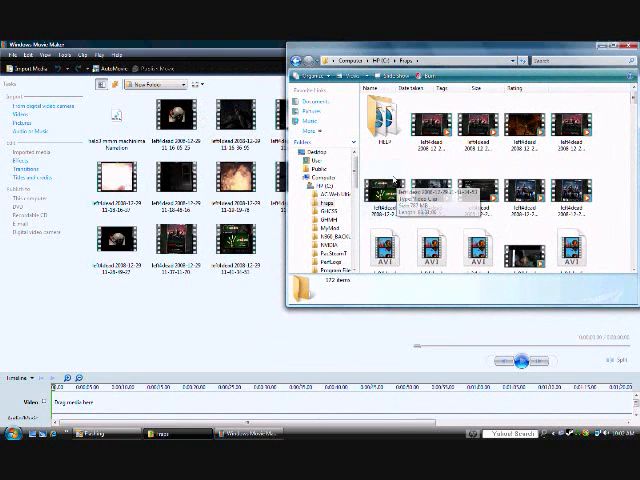
Step: Import the recorded Fraps clips into the Movie Maker project collection via the File menu
left_click(12, 56)
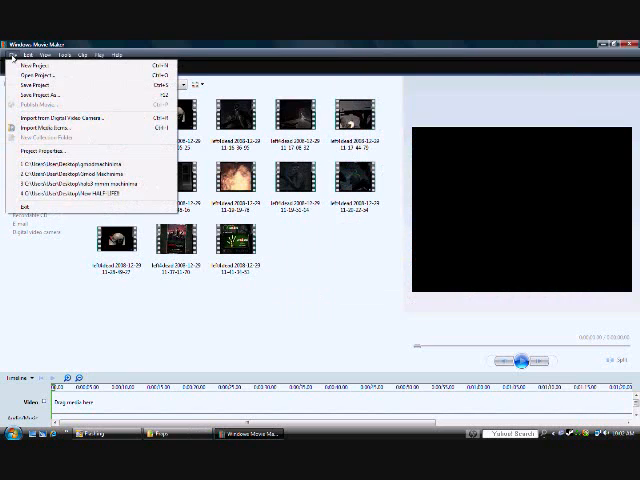
left_click(48, 128)
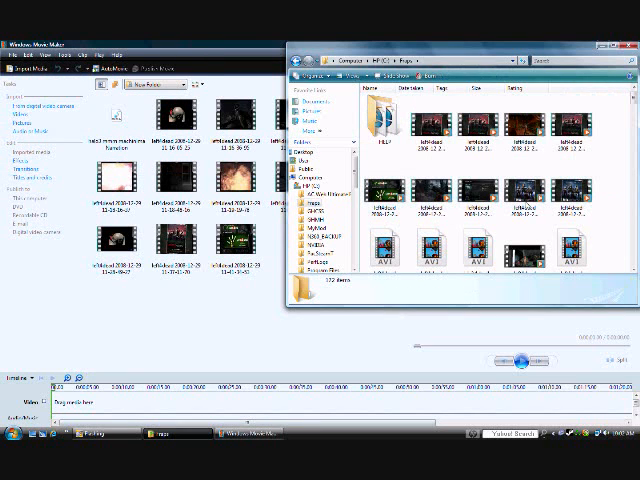
left_click(630, 44)
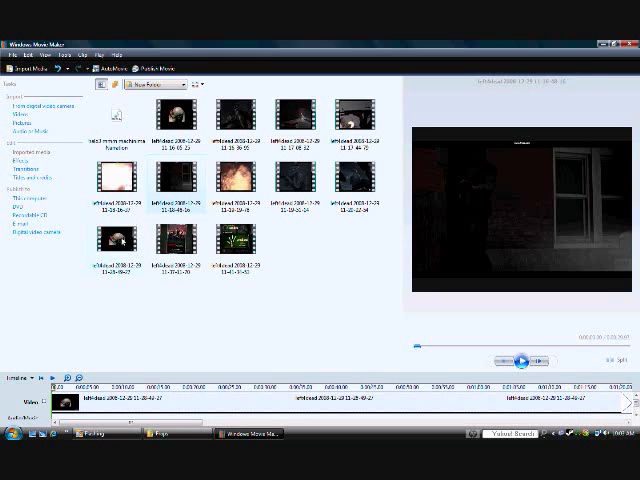
Step: Place the clips on the timeline and play one in the preview monitor
left_click(520, 356)
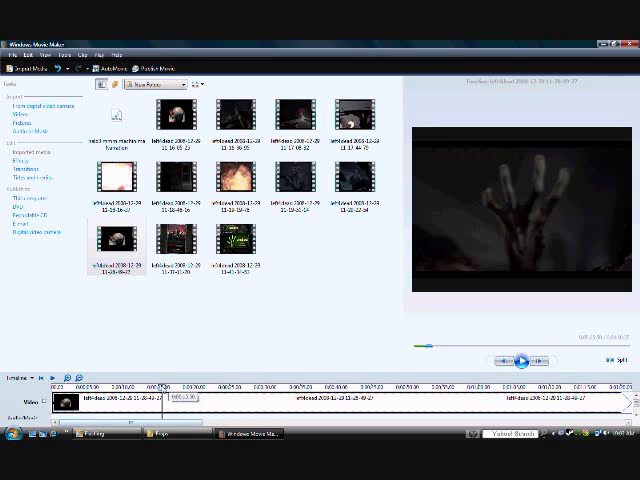
left_click(520, 360)
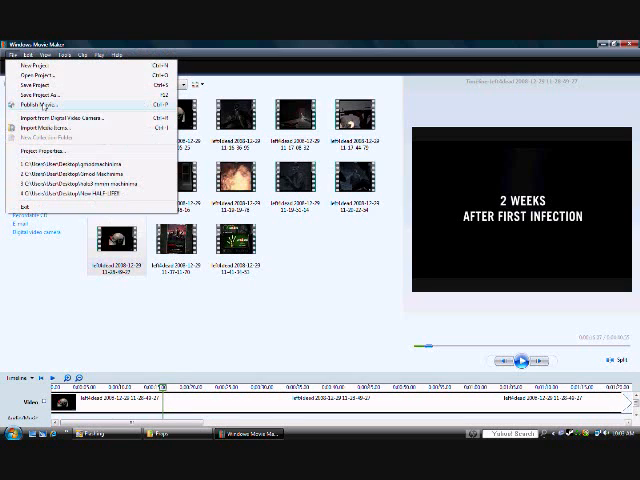
mouse_move(356, 330)
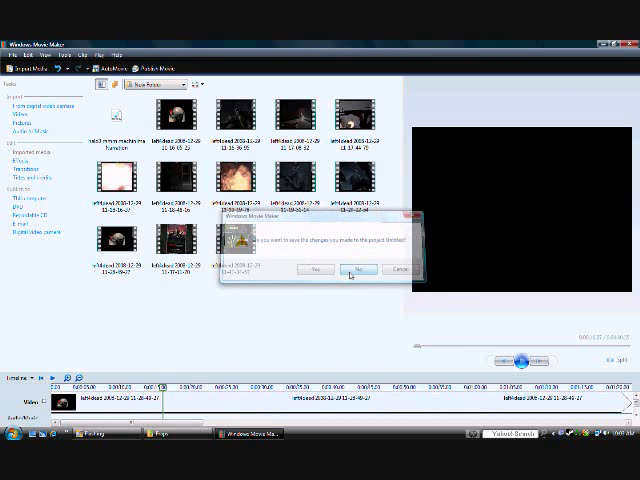
Step: Publish the movie to the desktop and answer the save-project-changes prompt
left_click(360, 272)
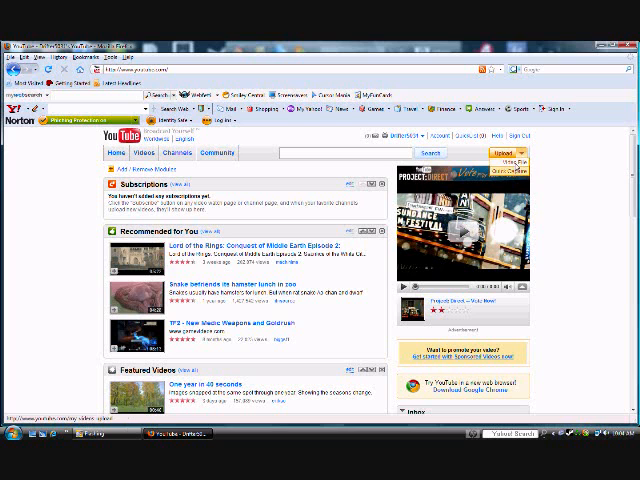
Step: Go from the YouTube home page to the Video File Upload page
left_click(512, 152)
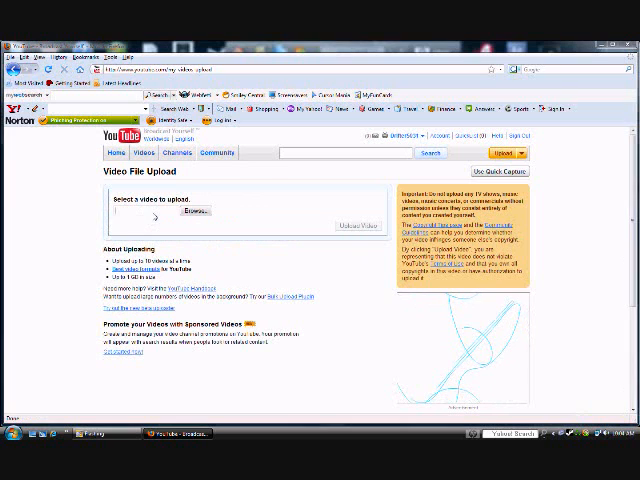
Step: Choose the published movie on the Desktop as the file to upload
left_click(192, 212)
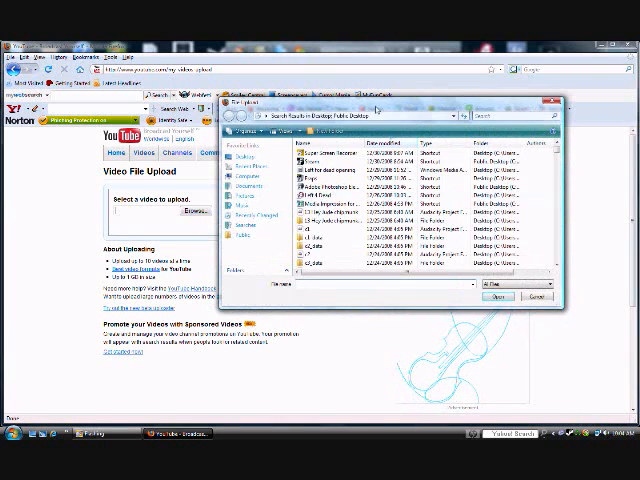
left_click(538, 296)
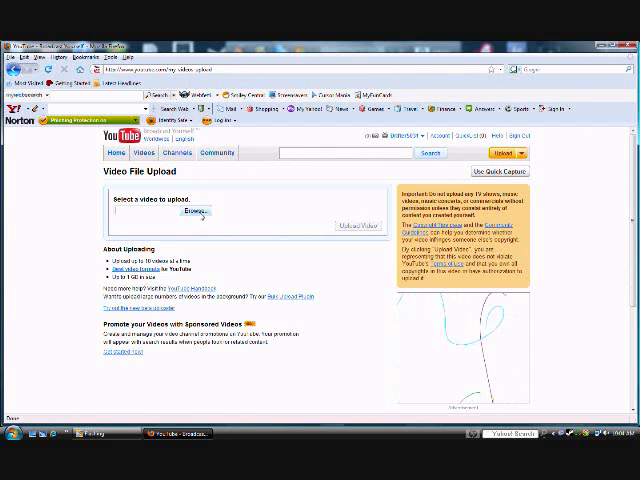
left_click(188, 212)
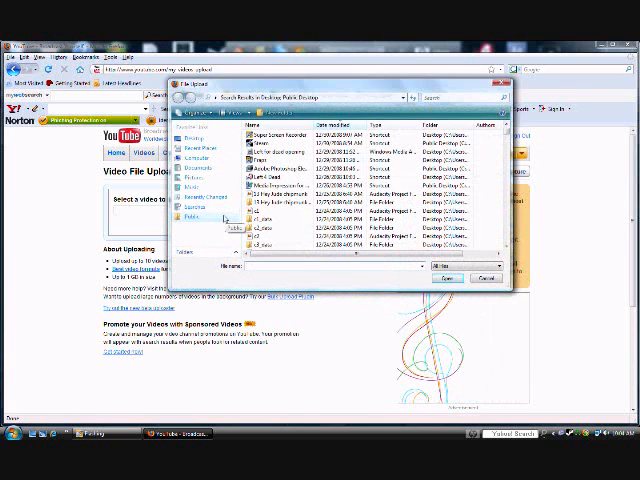
left_click(194, 216)
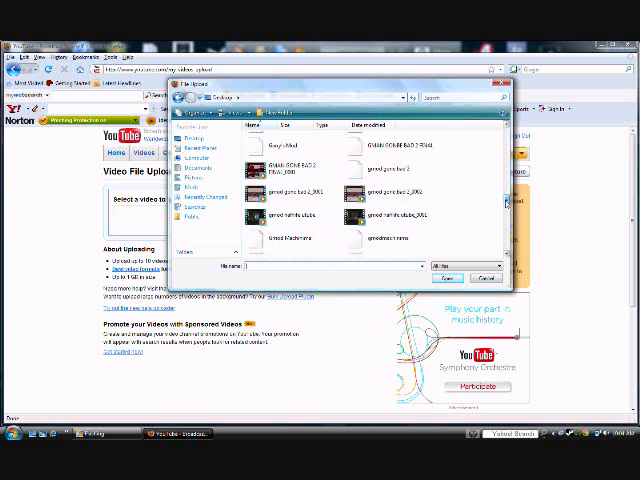
scroll("down", 3)
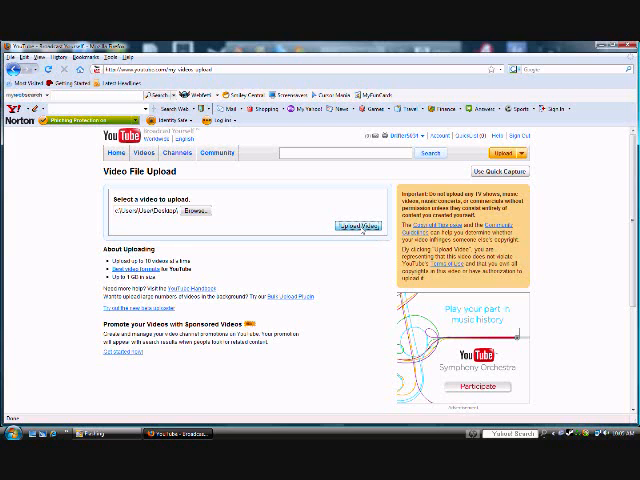
Step: Upload the video, save its title and details, and go to My Videos
left_click(356, 224)
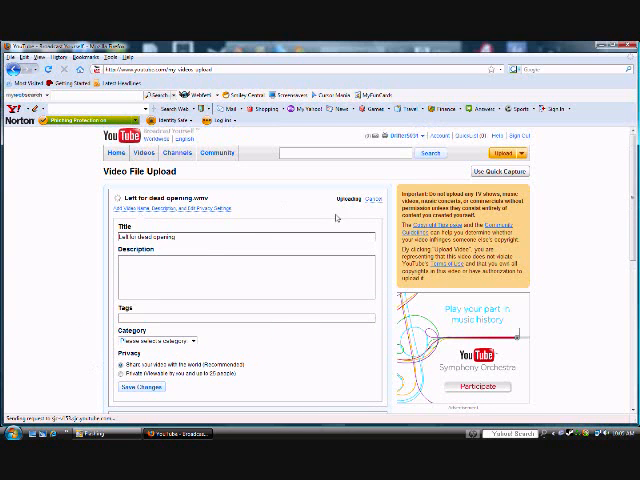
left_click(356, 196)
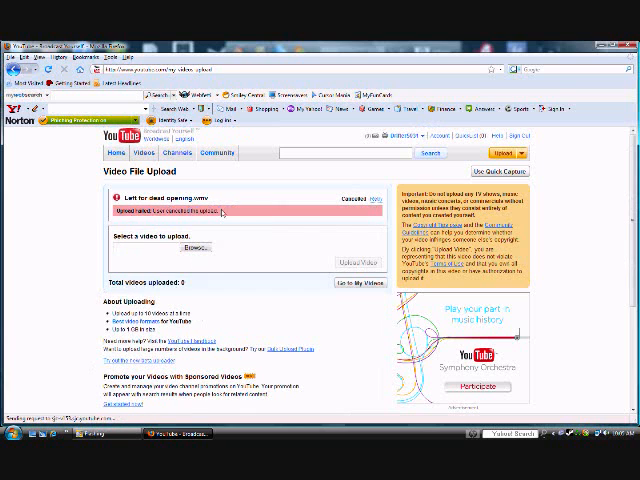
mouse_move(288, 216)
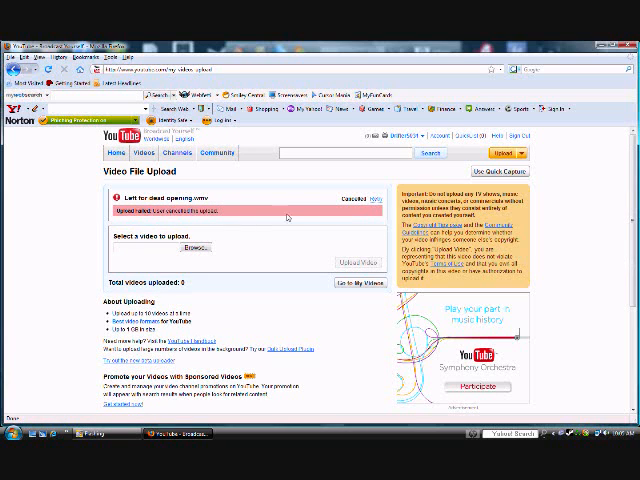
left_click(388, 132)
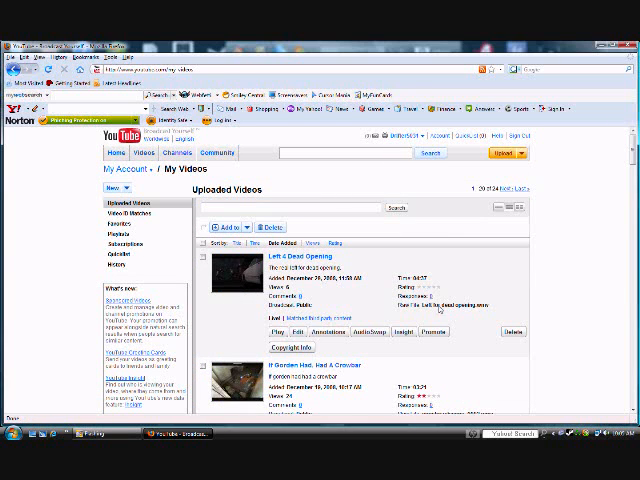
Step: Look through the My Videos list with the new upload, then head to the channel page
scroll("down", 3)
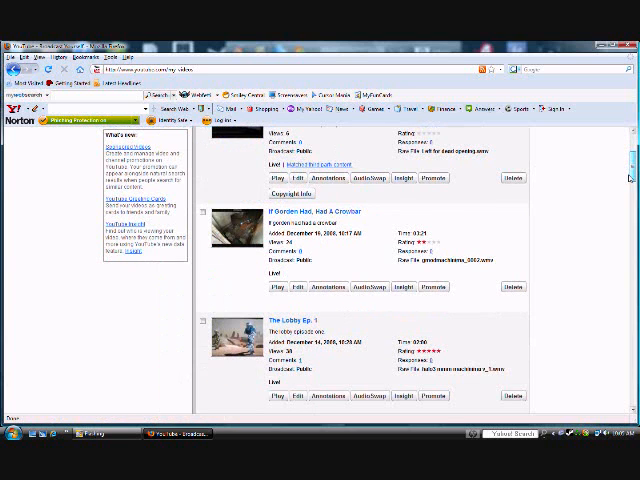
scroll("down", 3)
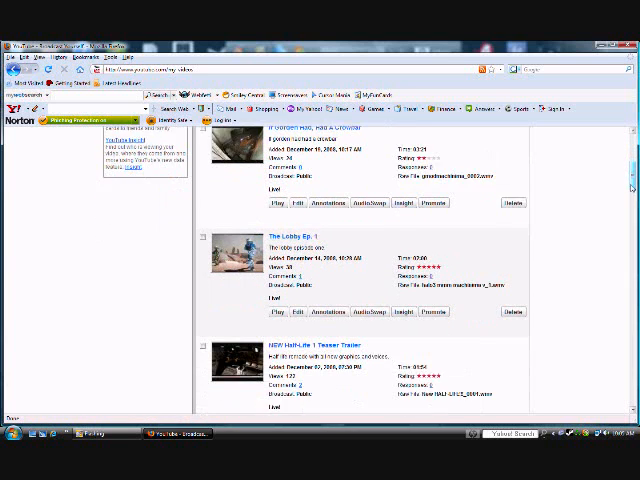
left_click(392, 132)
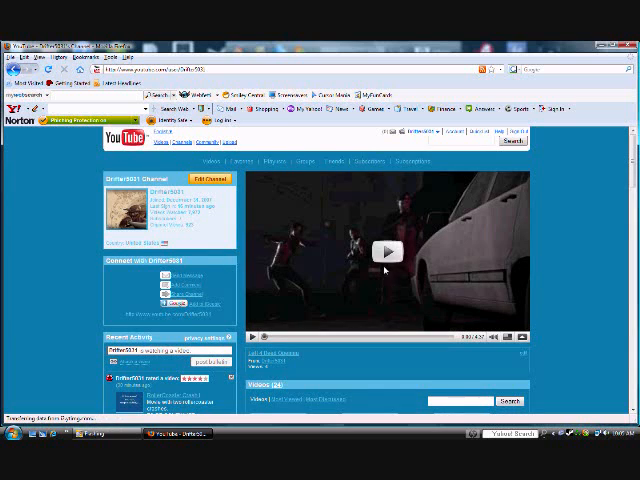
Step: Load another of the channel's videos in the channel page player
left_click(388, 252)
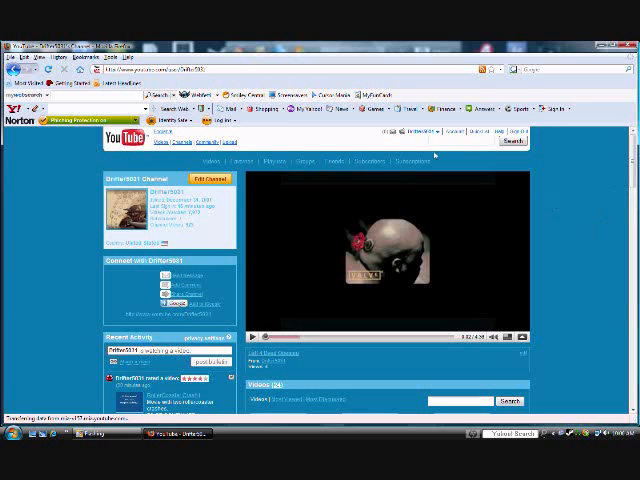
mouse_move(444, 156)
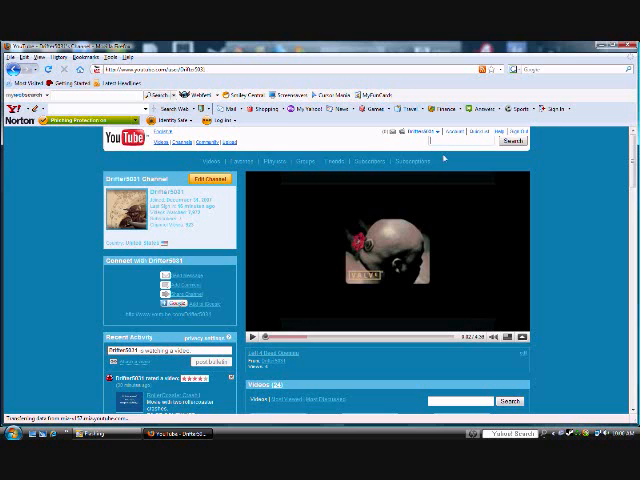